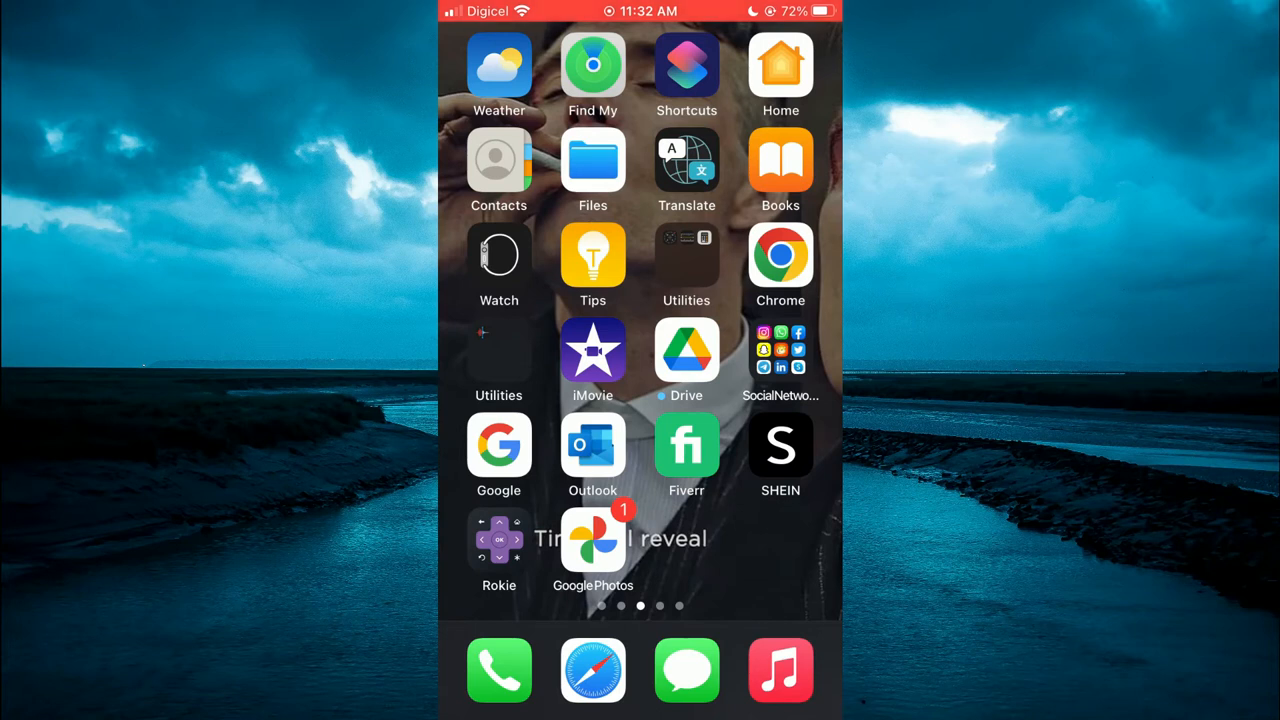
Launch iMovie and choose the spreadsheet screen-recording clip for the new movie.
left_click(592, 350)
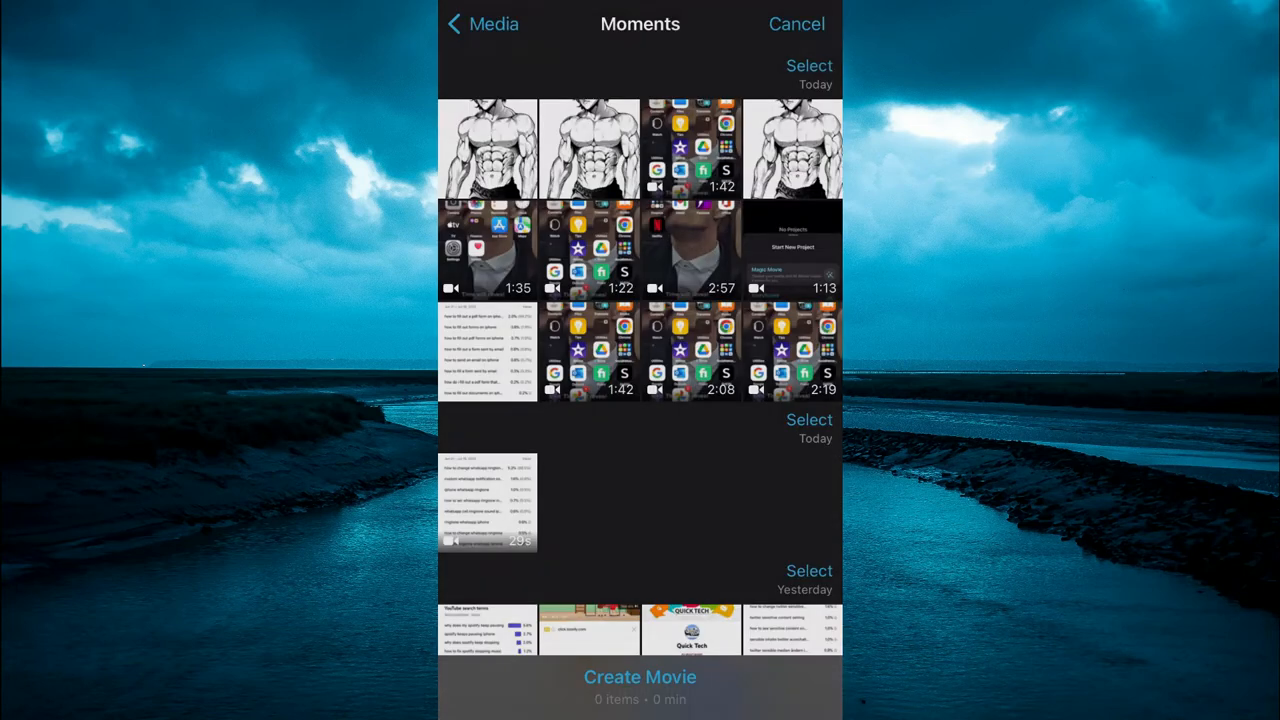
left_click(488, 500)
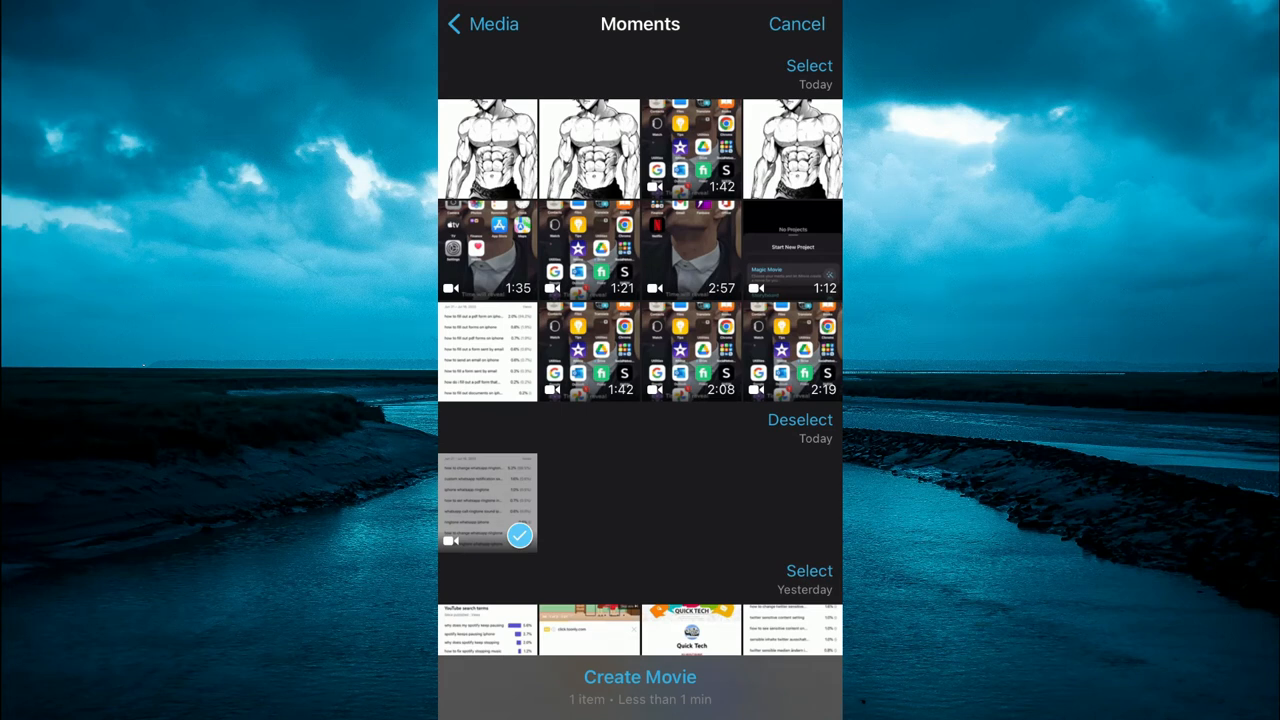
Create 'My Movie 4' from the clip and select it in the timeline for titling.
left_click(640, 676)
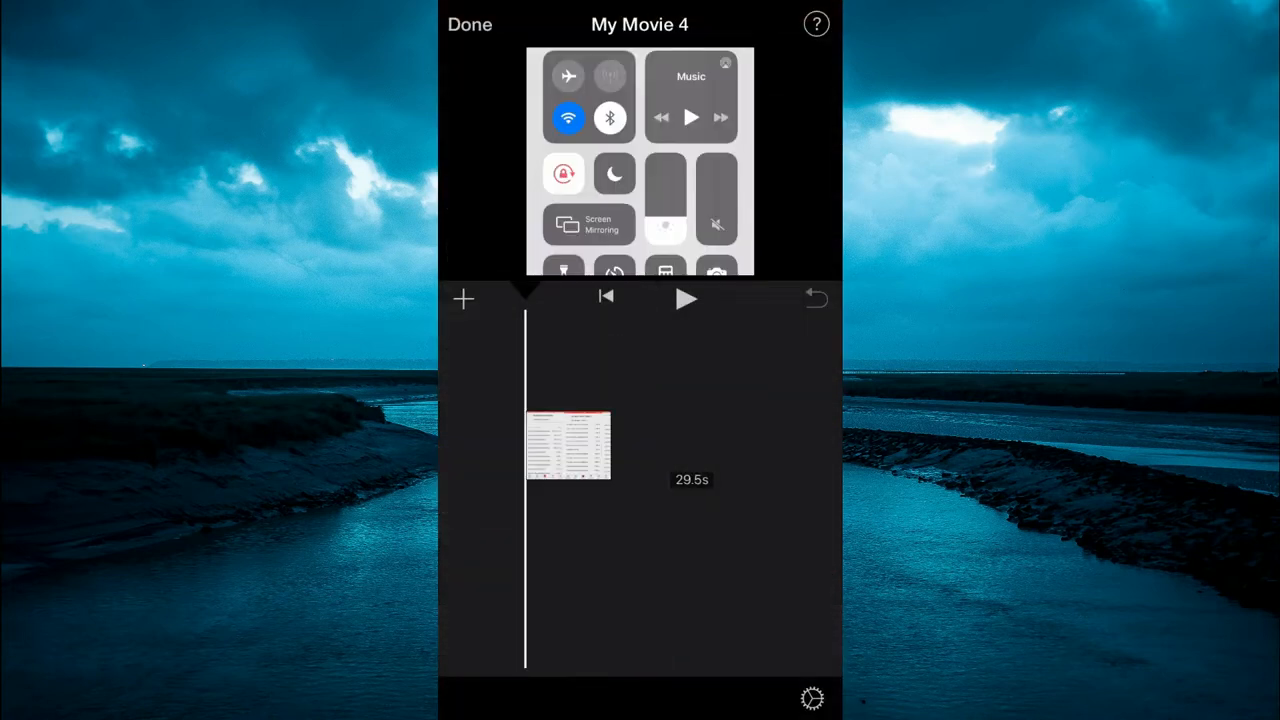
left_click(568, 444)
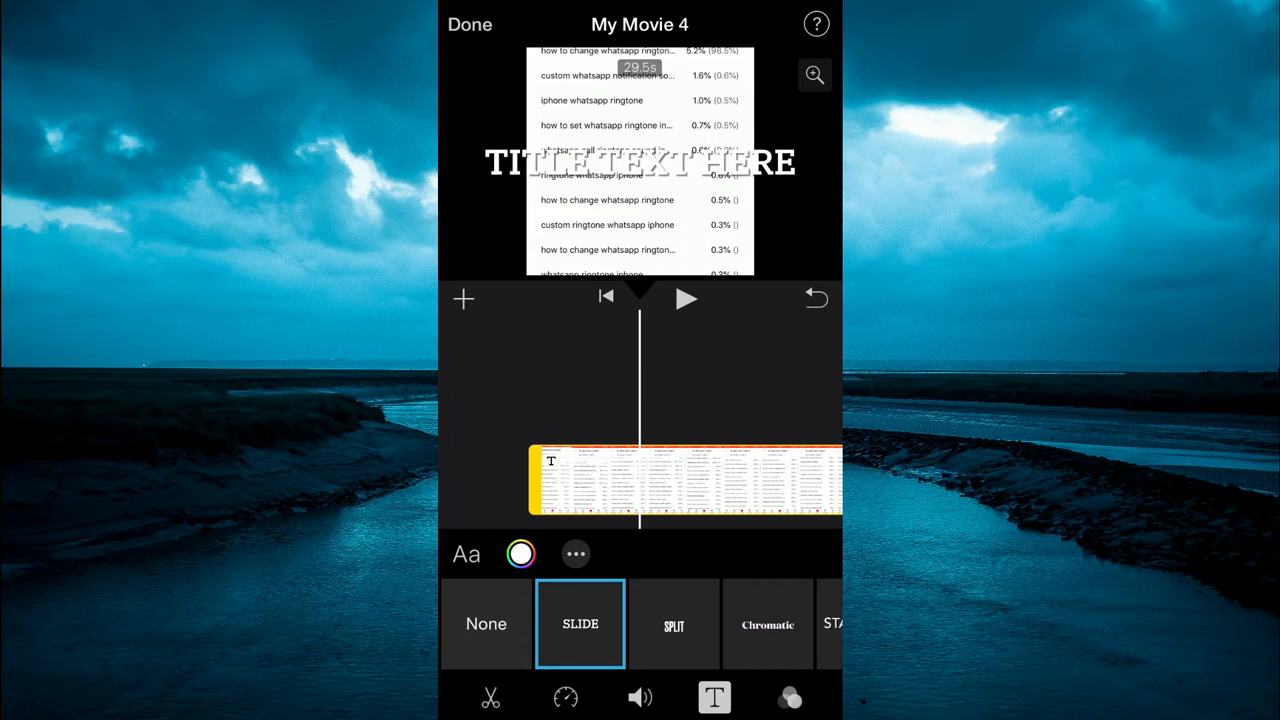
Try red, orange and yellow swatches, settle on gray for the title text, and close the colour panel.
left_click(520, 554)
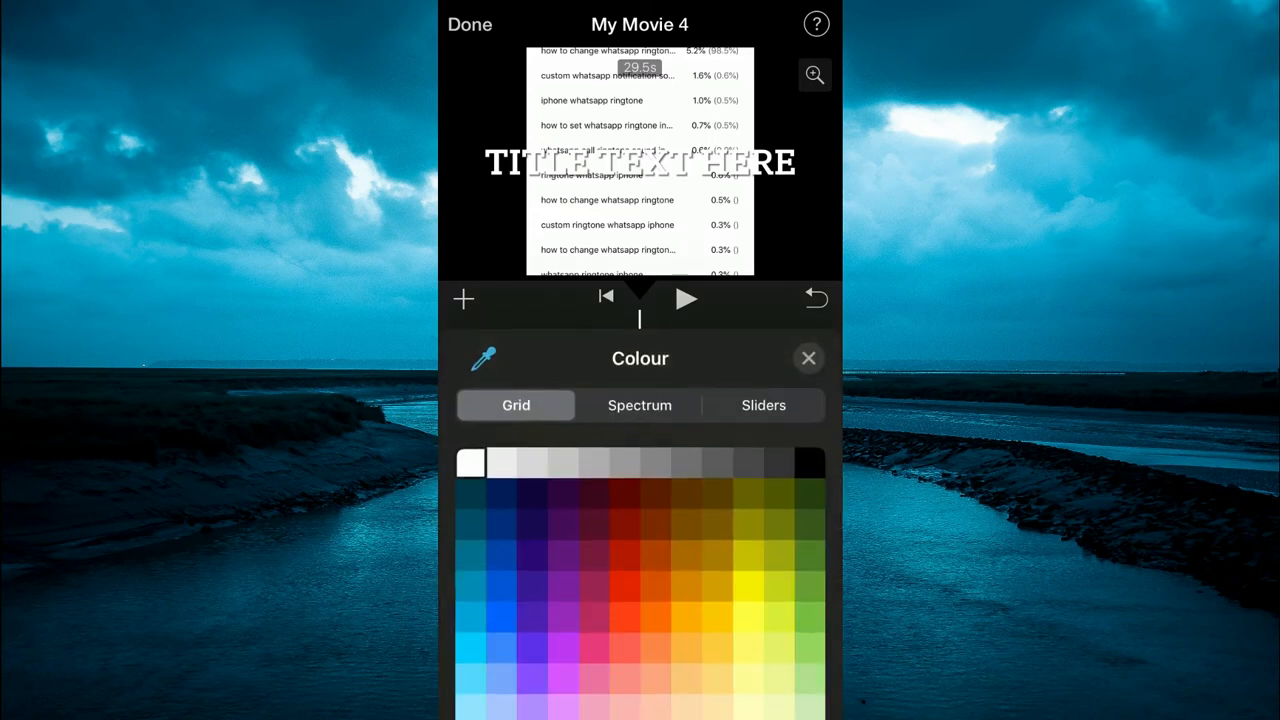
left_click(624, 556)
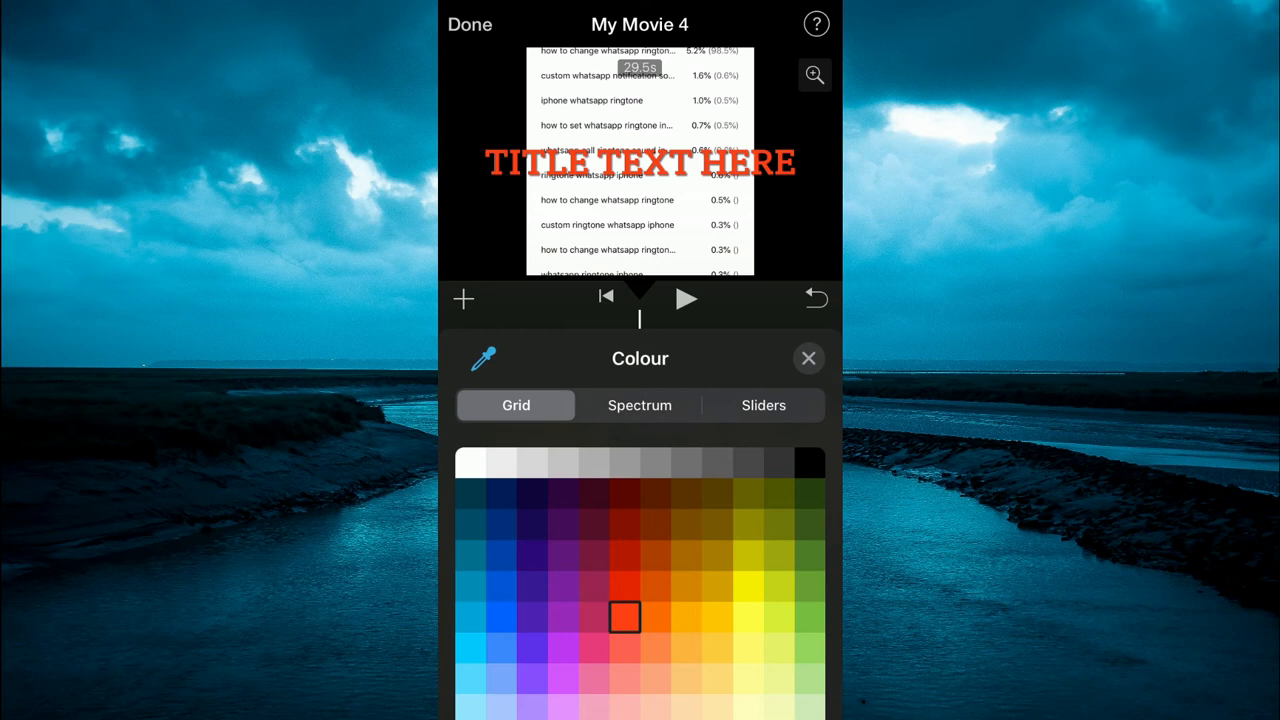
left_click(748, 616)
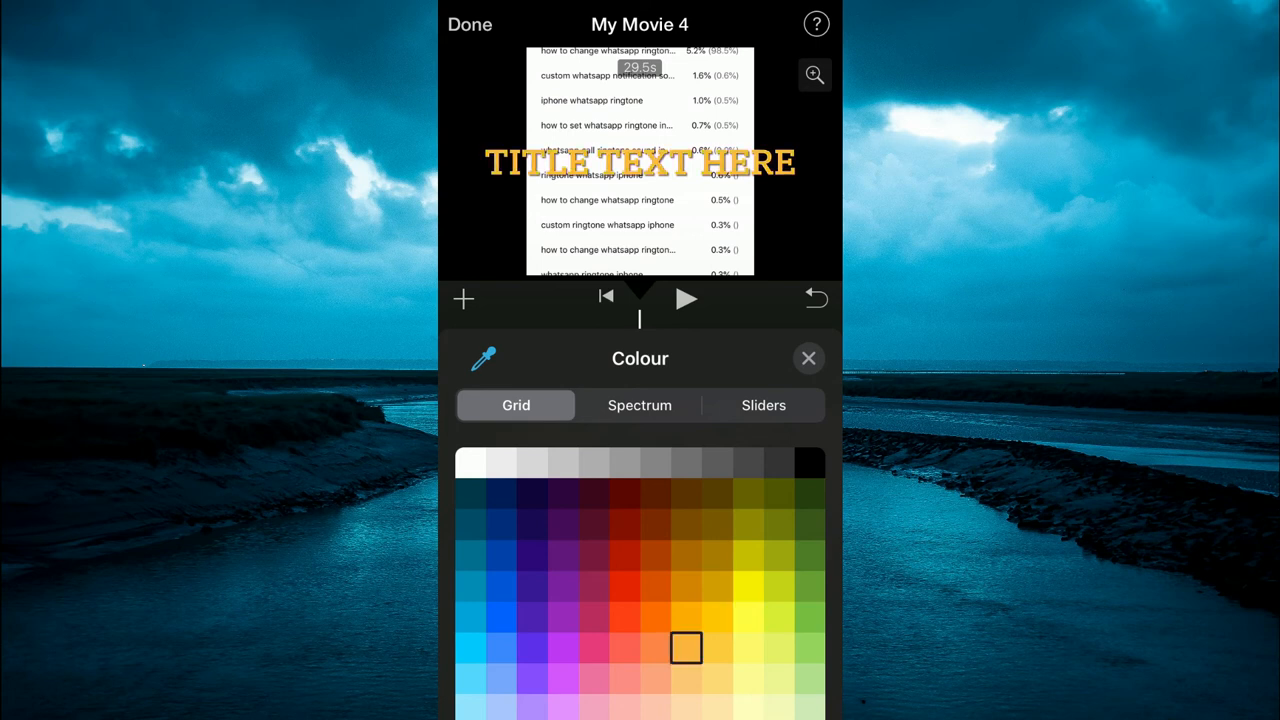
left_click(748, 524)
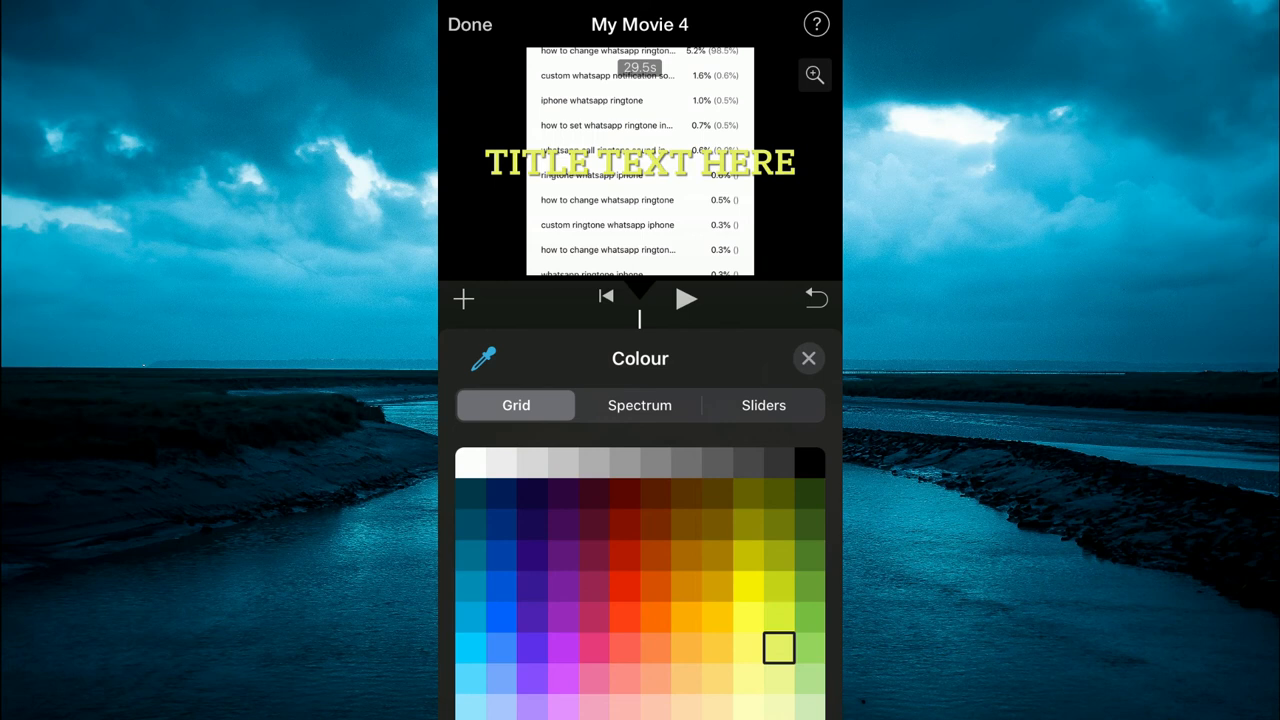
left_click(718, 462)
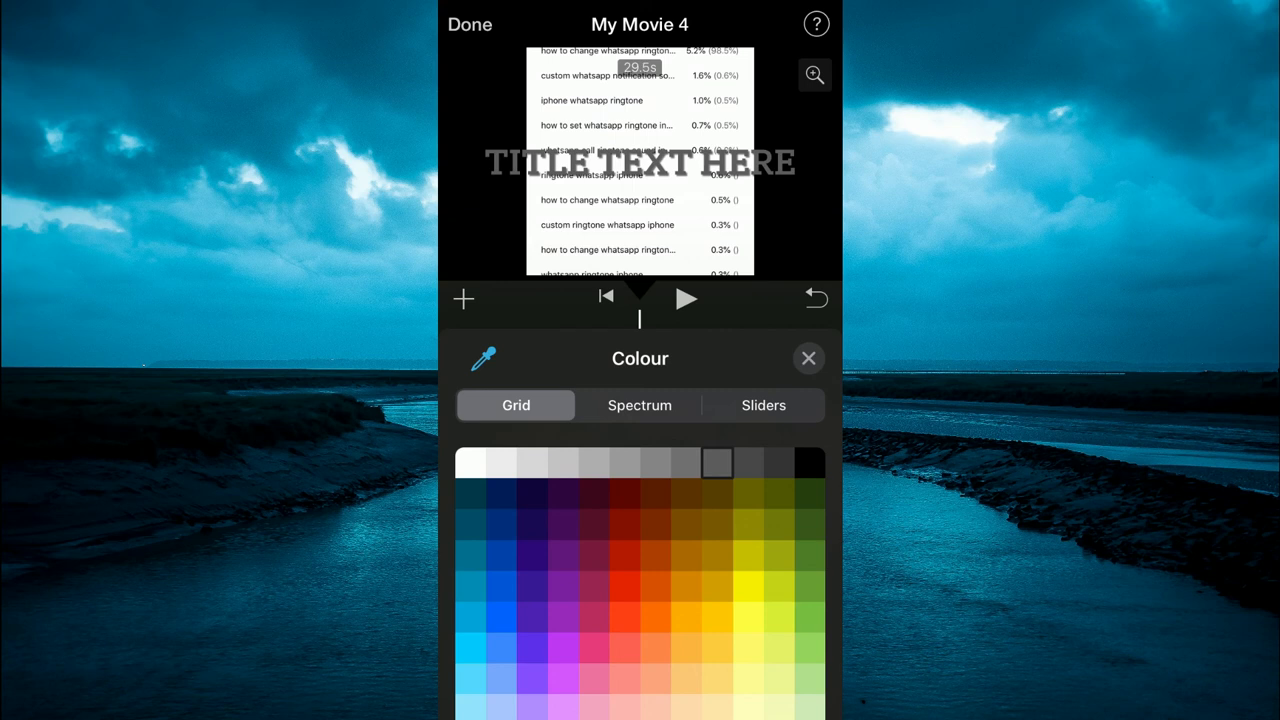
left_click(808, 358)
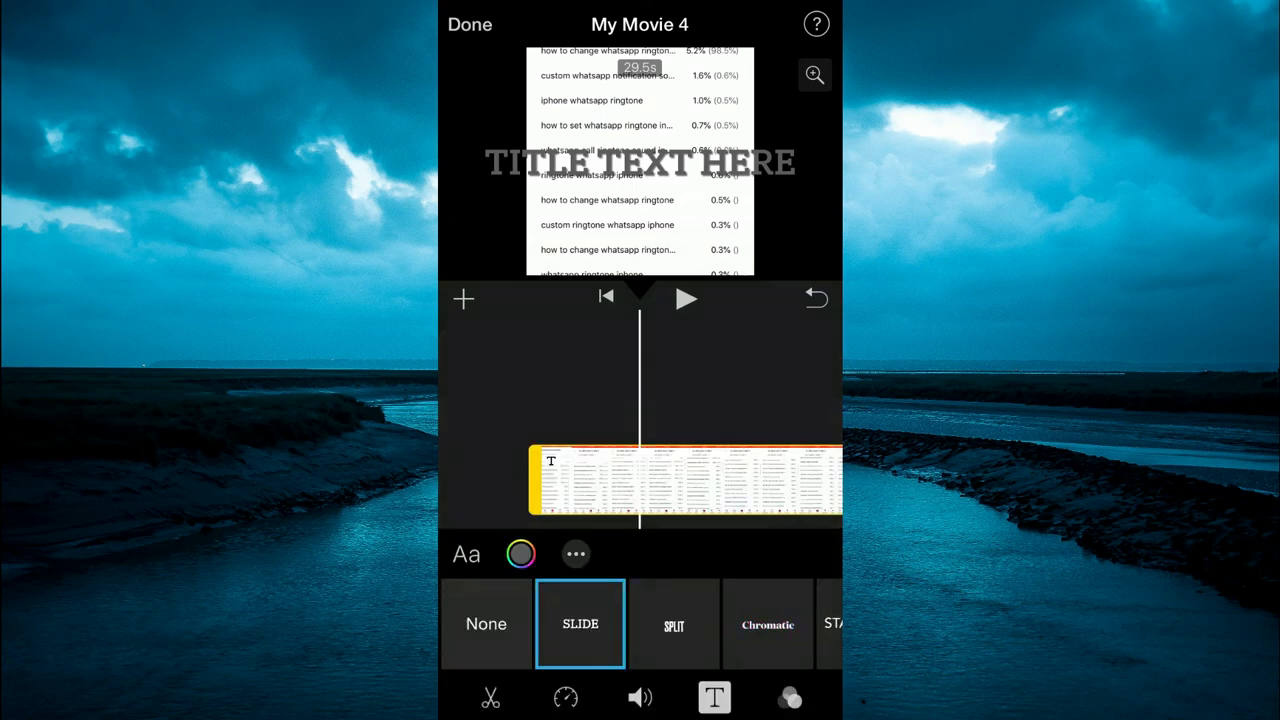